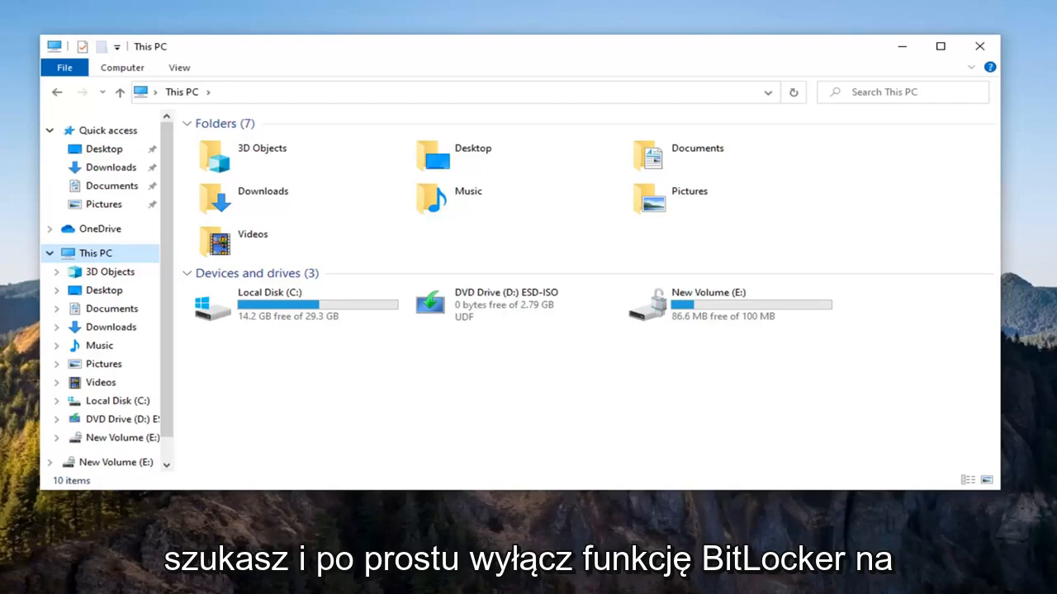
mouse_move(682, 321)
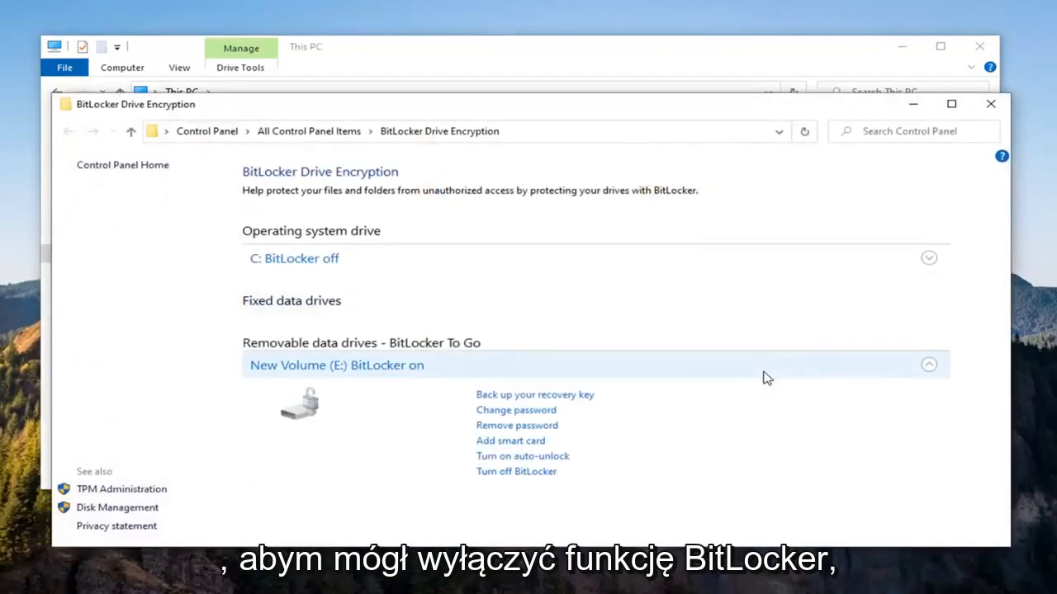
mouse_move(516, 472)
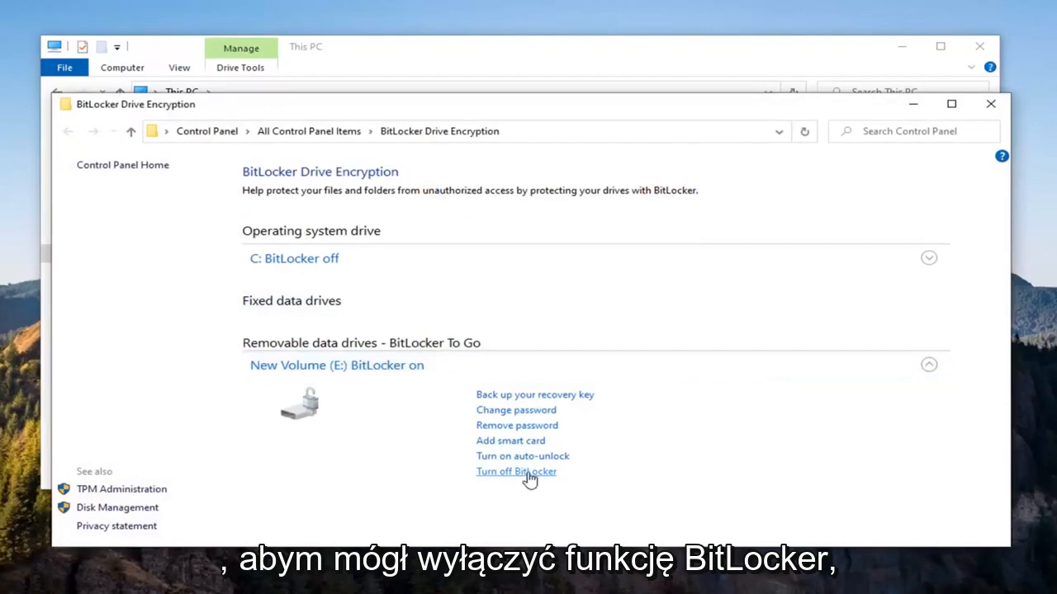
Turn off BitLocker on New Volume (E:), dismiss the decryption-complete message, and close the window.
click(515, 471)
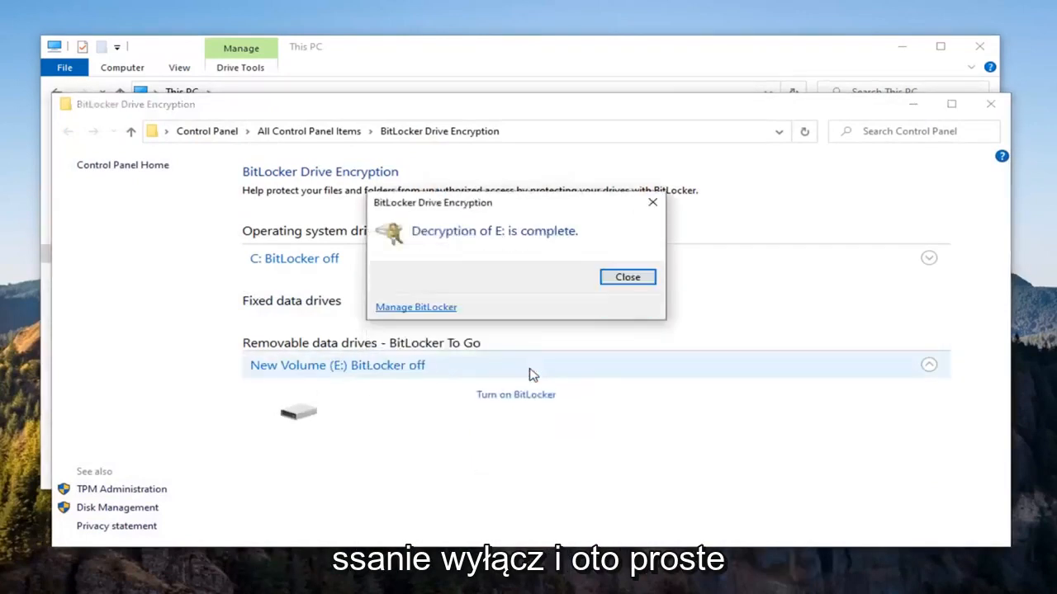
click(627, 276)
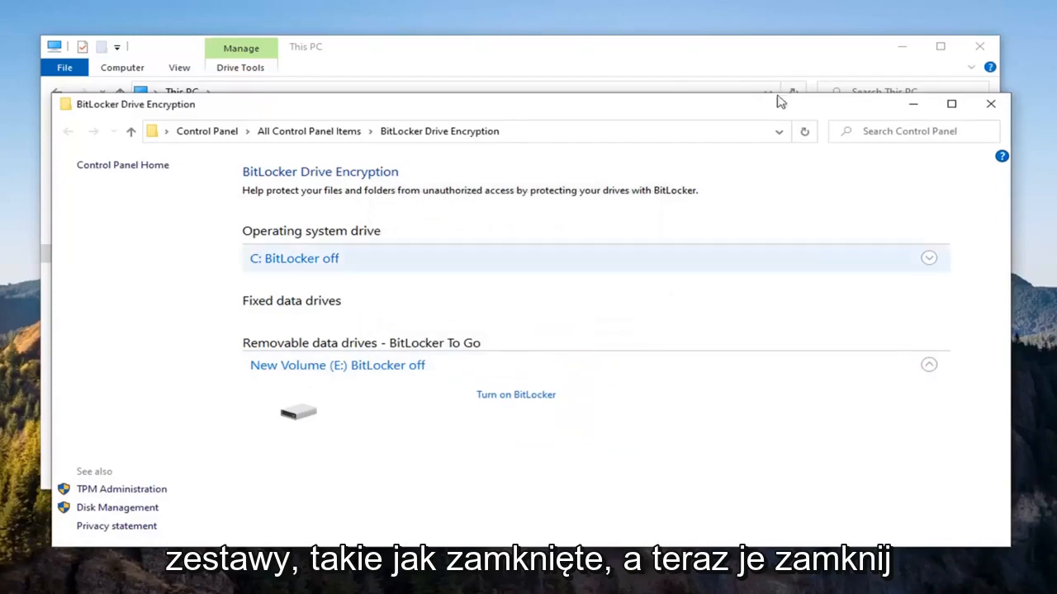
click(990, 103)
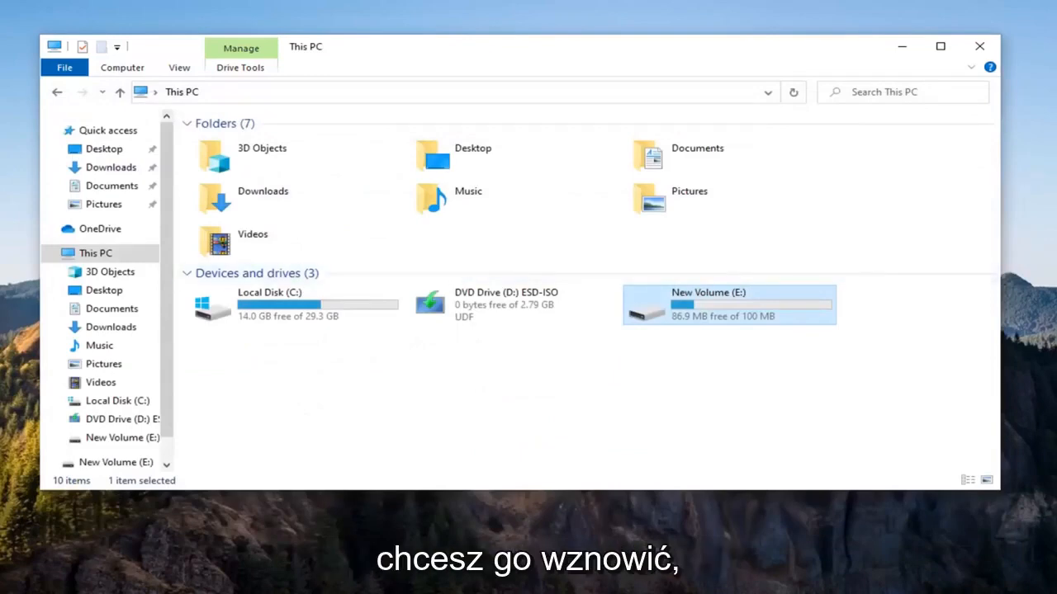
right_click(729, 305)
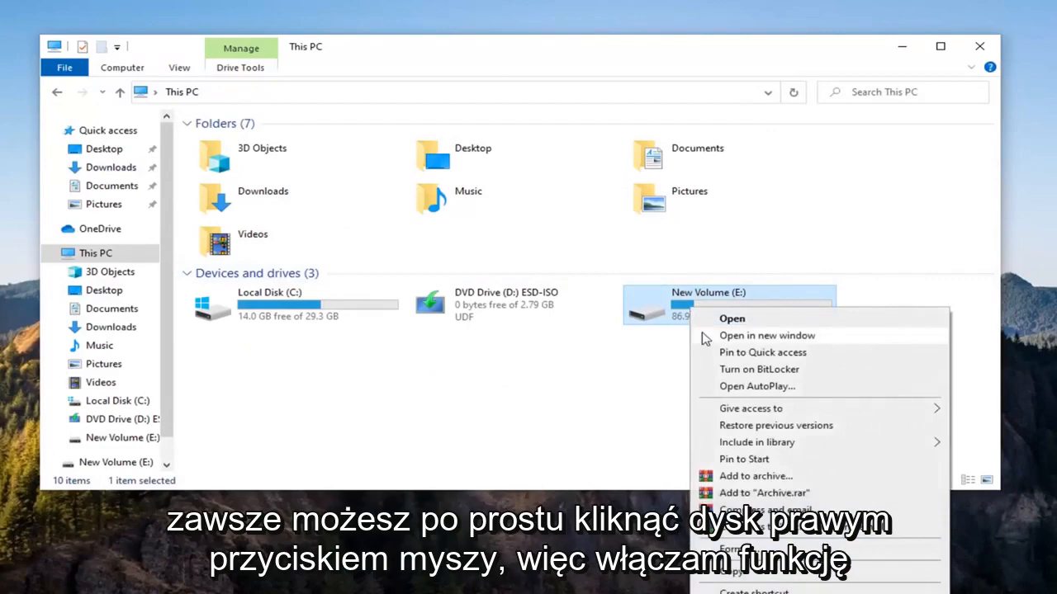
click(759, 369)
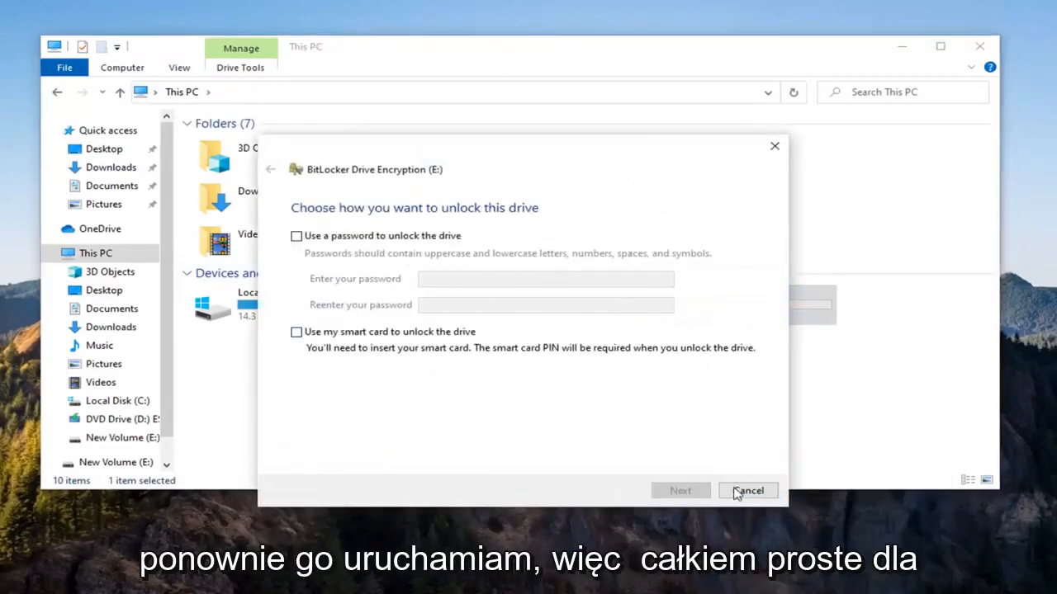
click(747, 491)
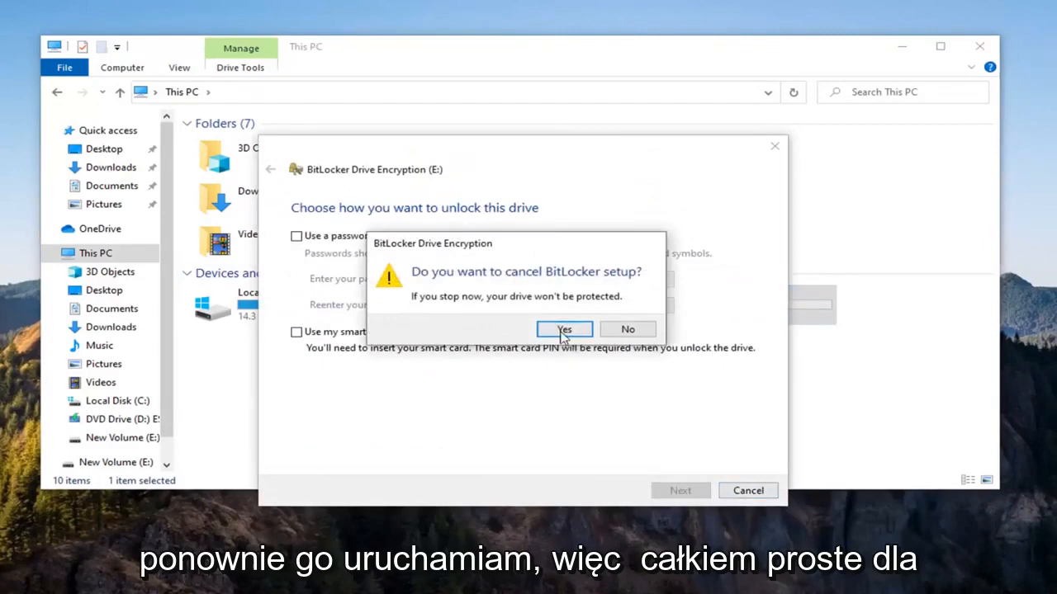
click(564, 329)
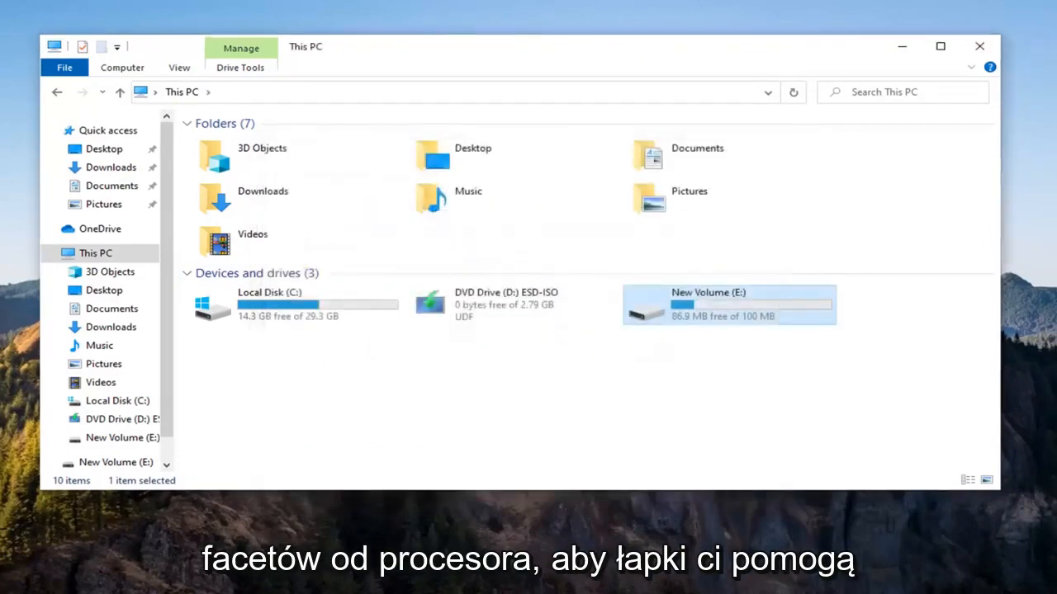